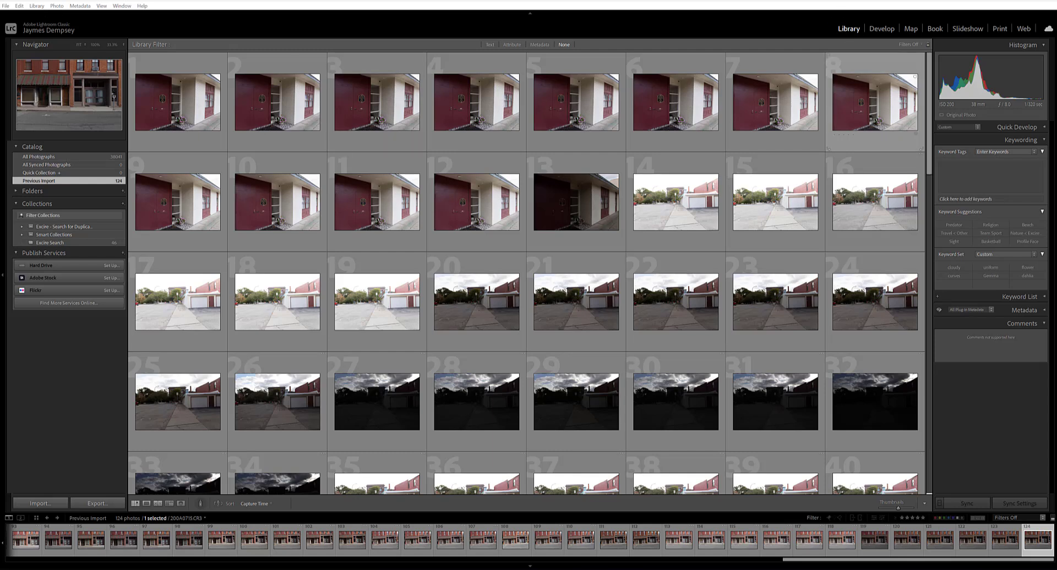
Launch Excire Search's Initialize Photos command from the Library menu's Plug-in Extras.
{"action": "left_click", "coordinate": [36, 6]}
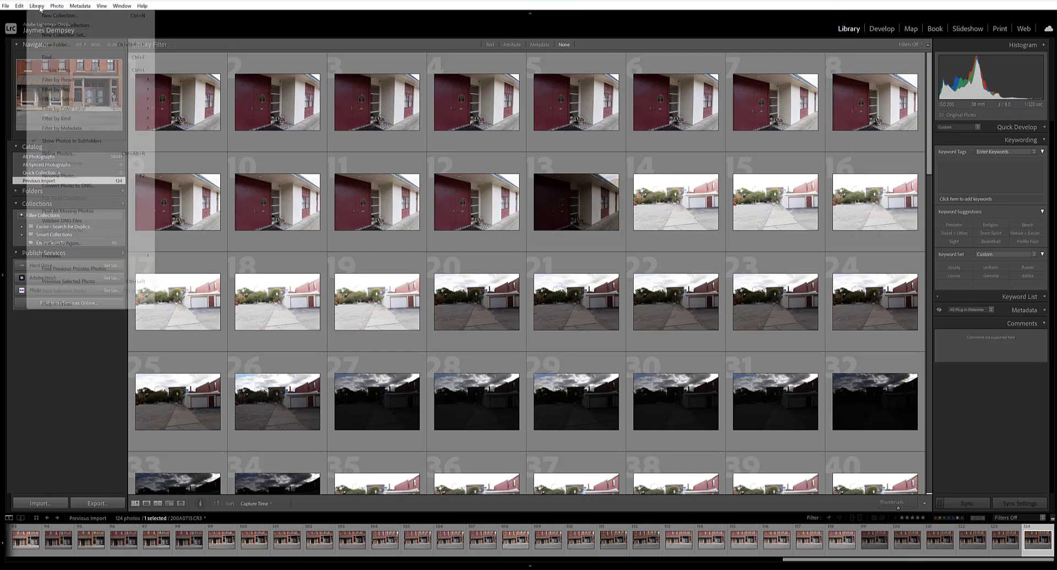
{"action": "left_click", "coordinate": [36, 5]}
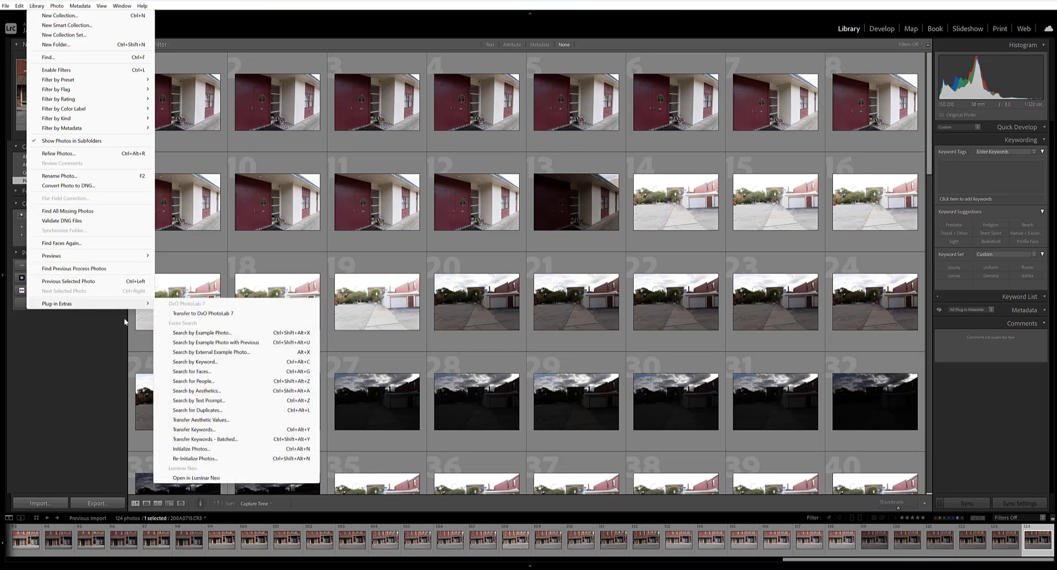
{"action": "mouse_move", "coordinate": [202, 362]}
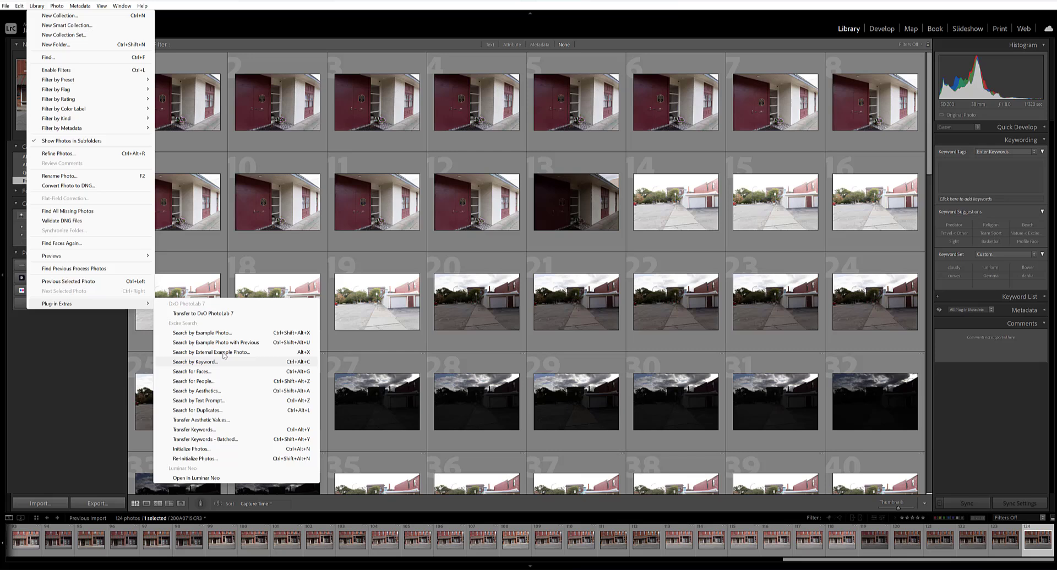
{"action": "mouse_move", "coordinate": [232, 356]}
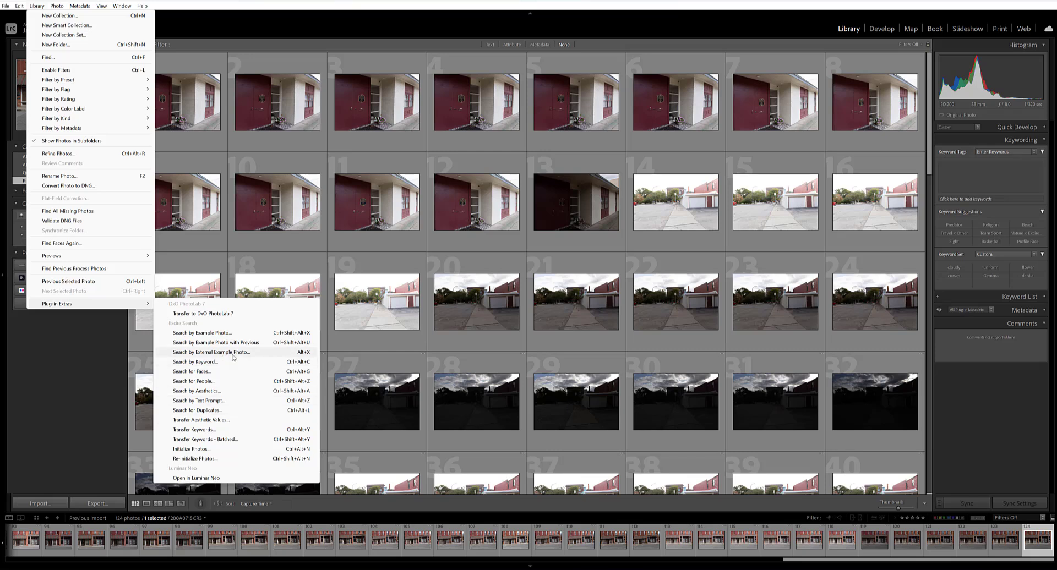
{"action": "mouse_move", "coordinate": [205, 449]}
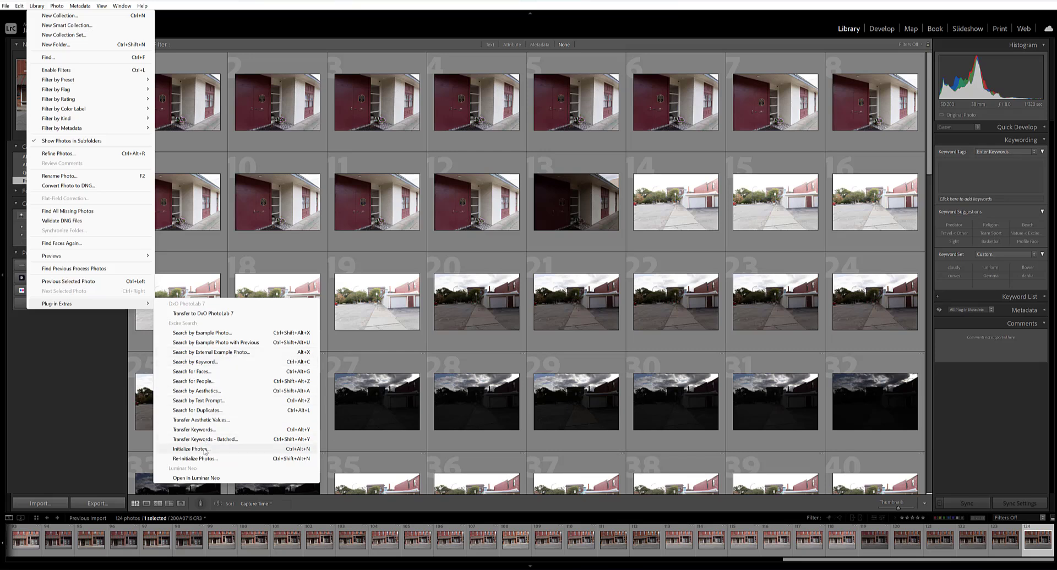
{"action": "left_click", "coordinate": [191, 449]}
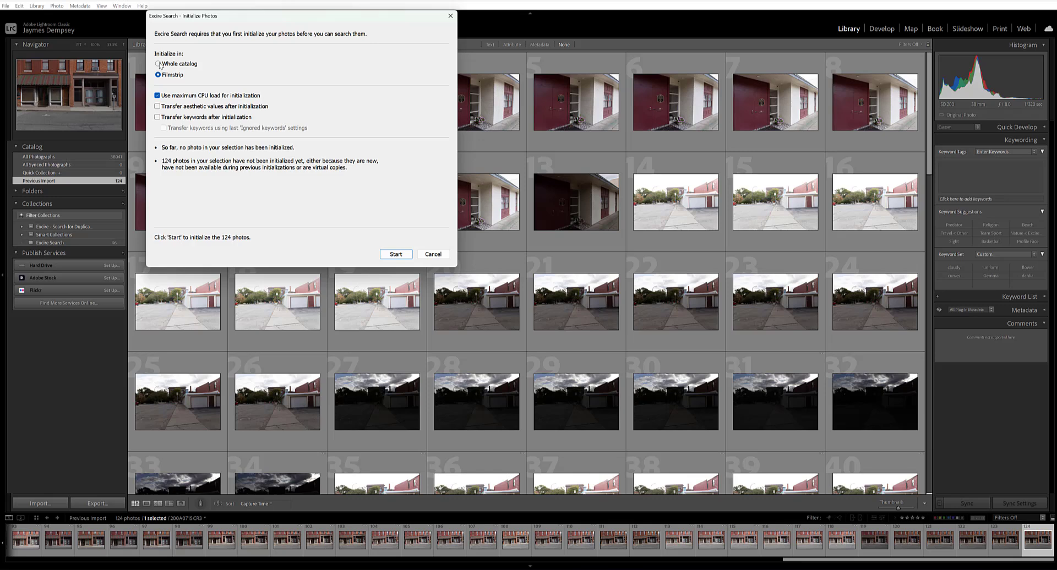
Initialize the Filmstrip photos, transferring aesthetic values and keywords afterwards, and start.
{"action": "left_click", "coordinate": [158, 63]}
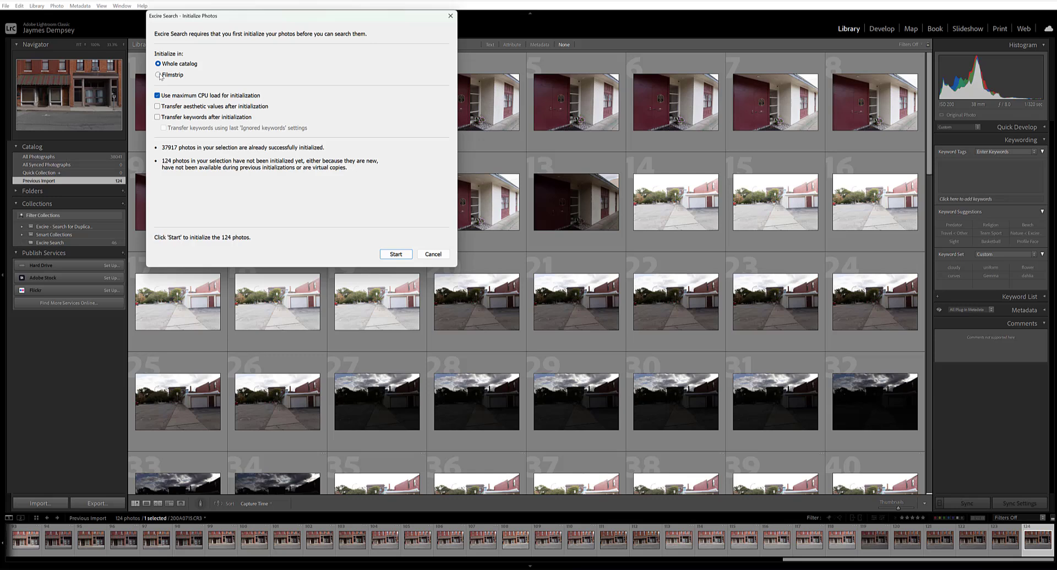
{"action": "left_click", "coordinate": [158, 75]}
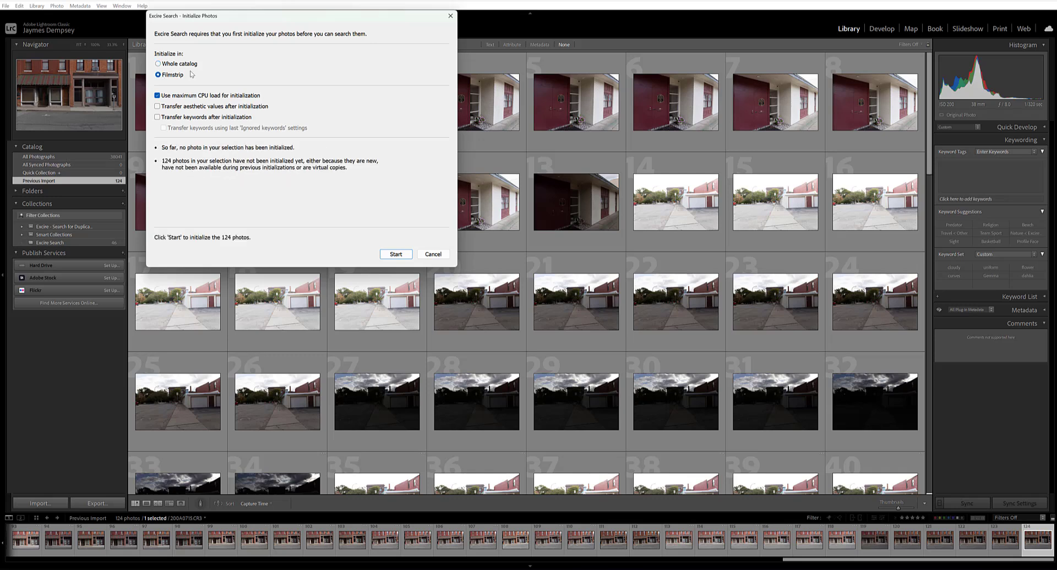
{"action": "mouse_move", "coordinate": [189, 40]}
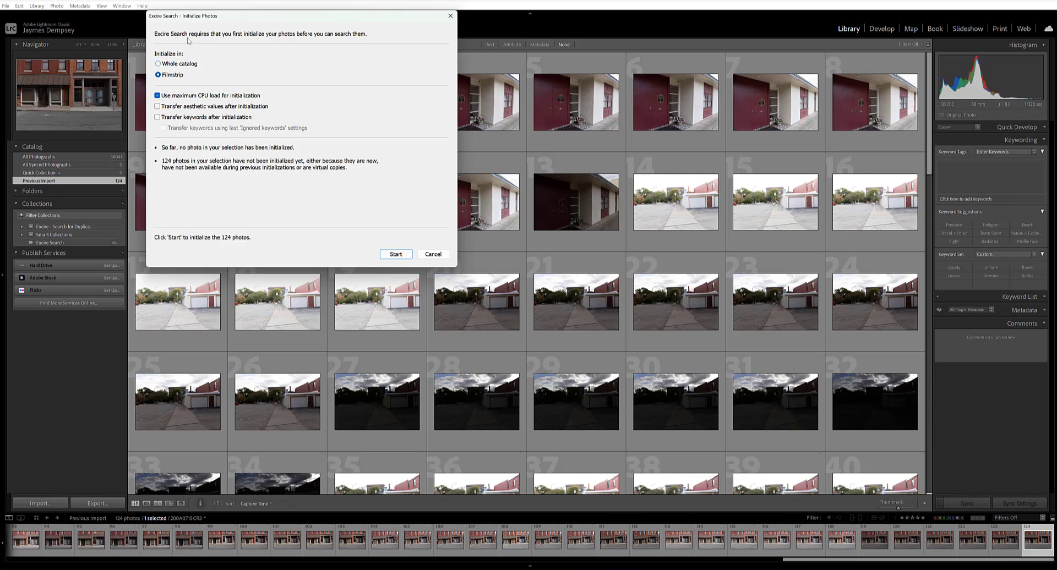
{"action": "mouse_move", "coordinate": [234, 139]}
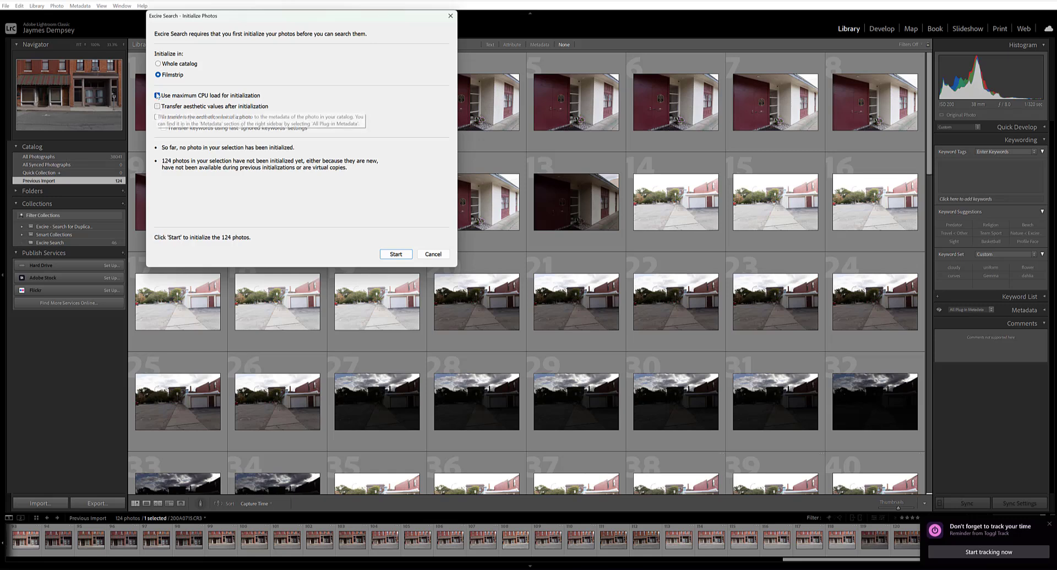
{"action": "left_click", "coordinate": [158, 96]}
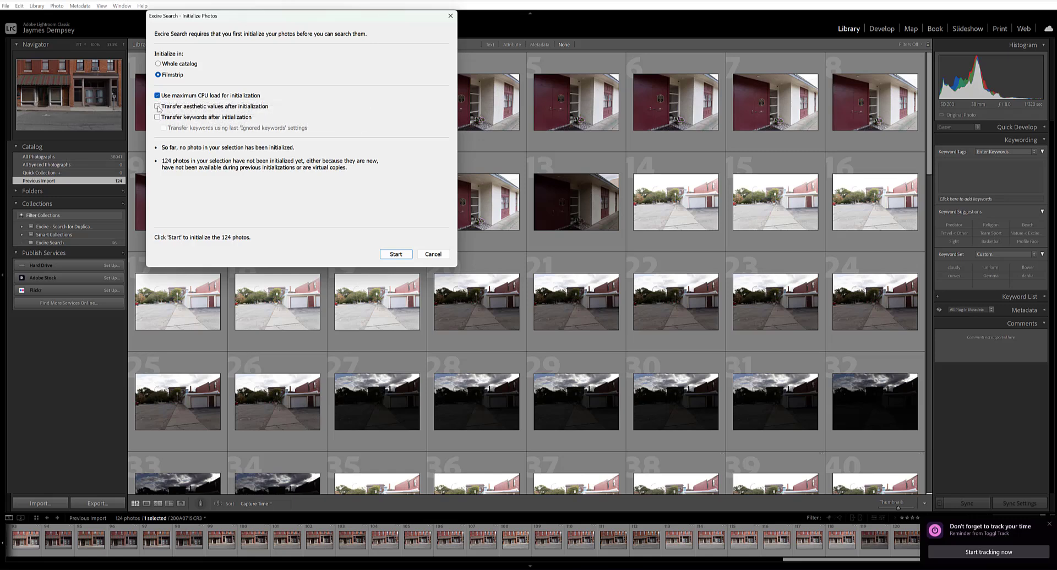
{"action": "left_click", "coordinate": [158, 117]}
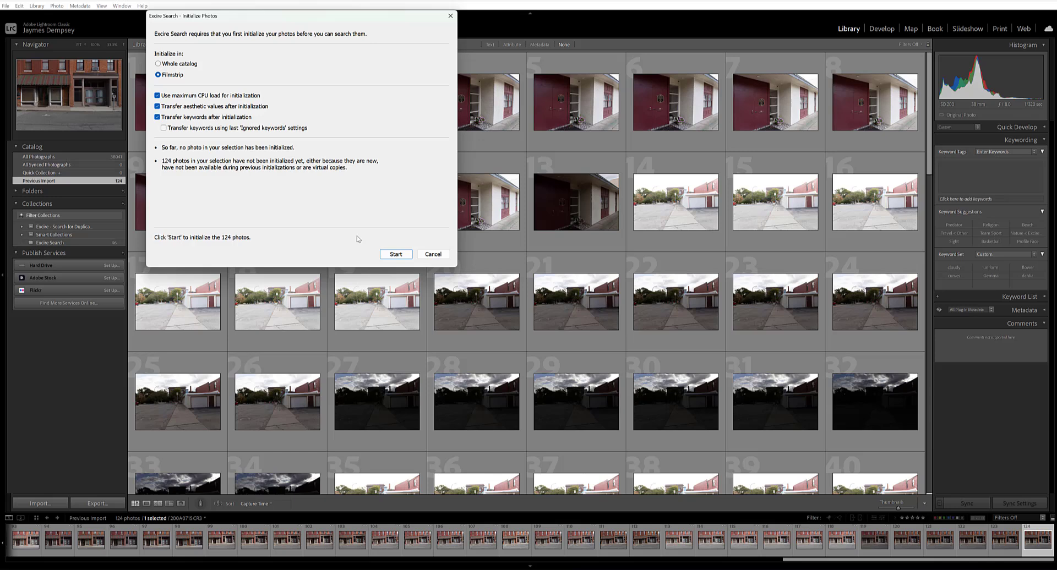
{"action": "mouse_move", "coordinate": [396, 254]}
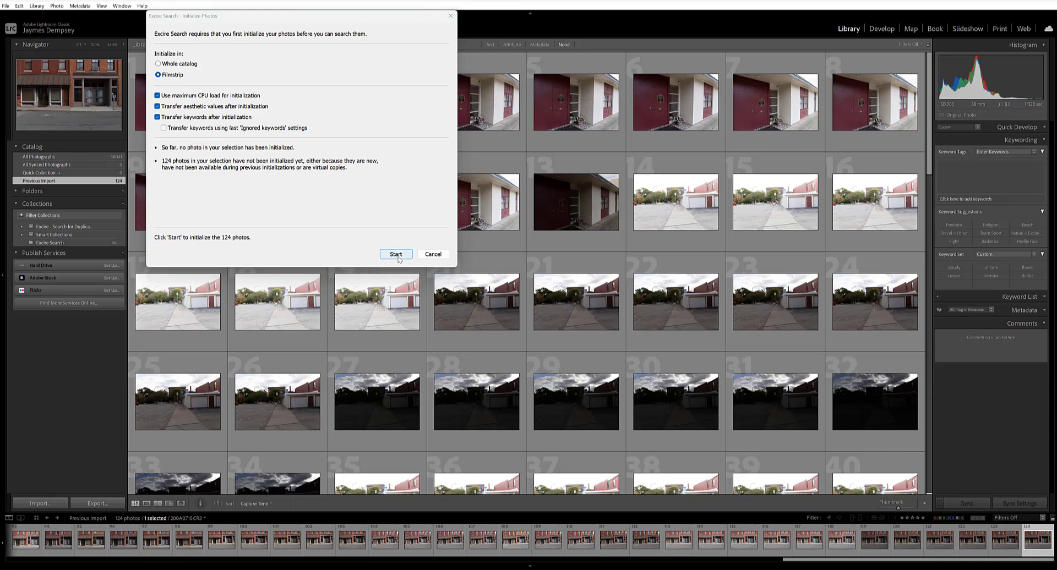
{"action": "left_click", "coordinate": [396, 254]}
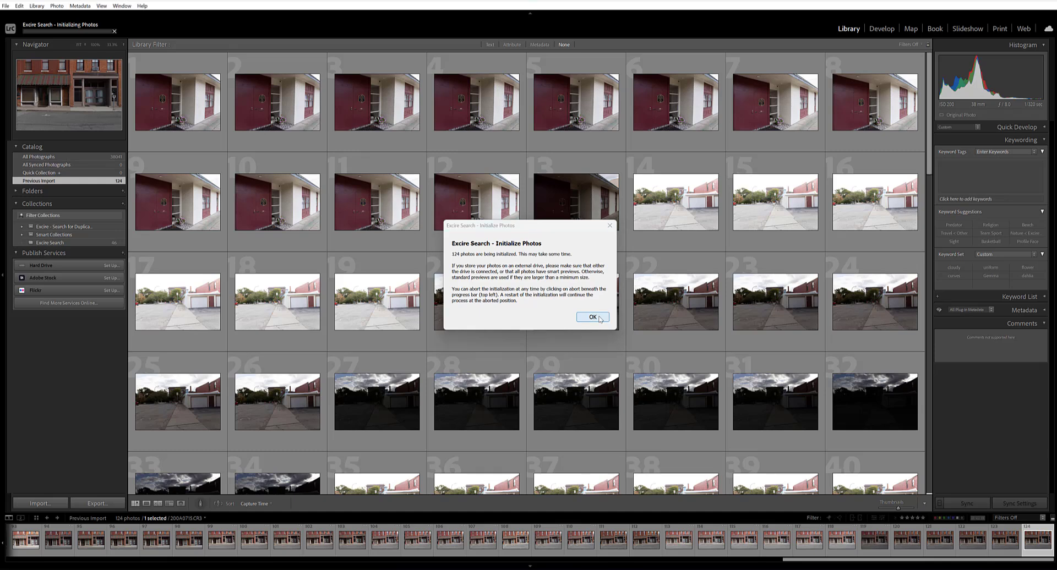
Acknowledge the in-progress notice, then dismiss the completion message for 124 photos.
{"action": "left_click", "coordinate": [592, 317]}
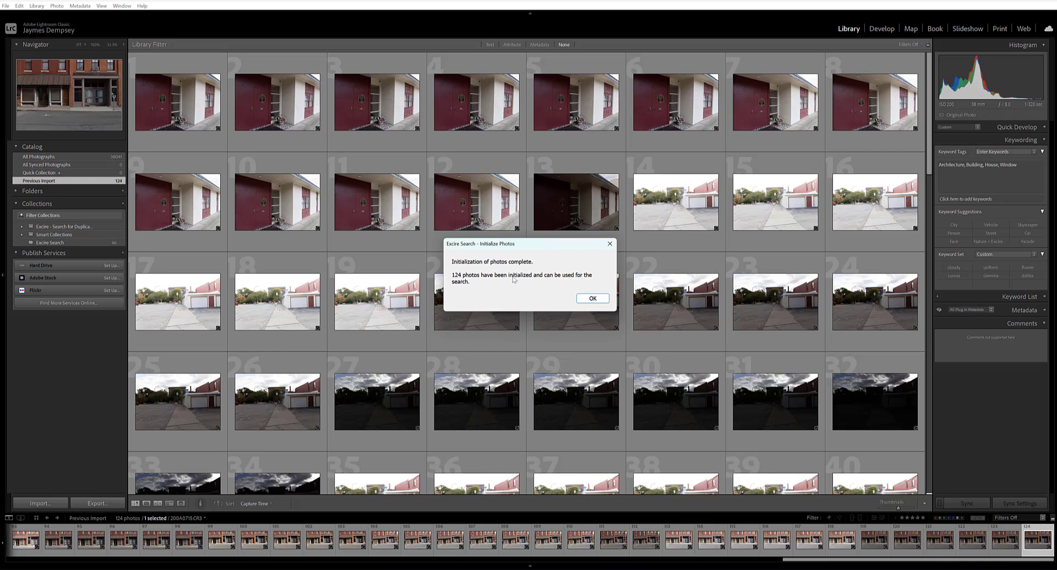
{"action": "left_click", "coordinate": [592, 298]}
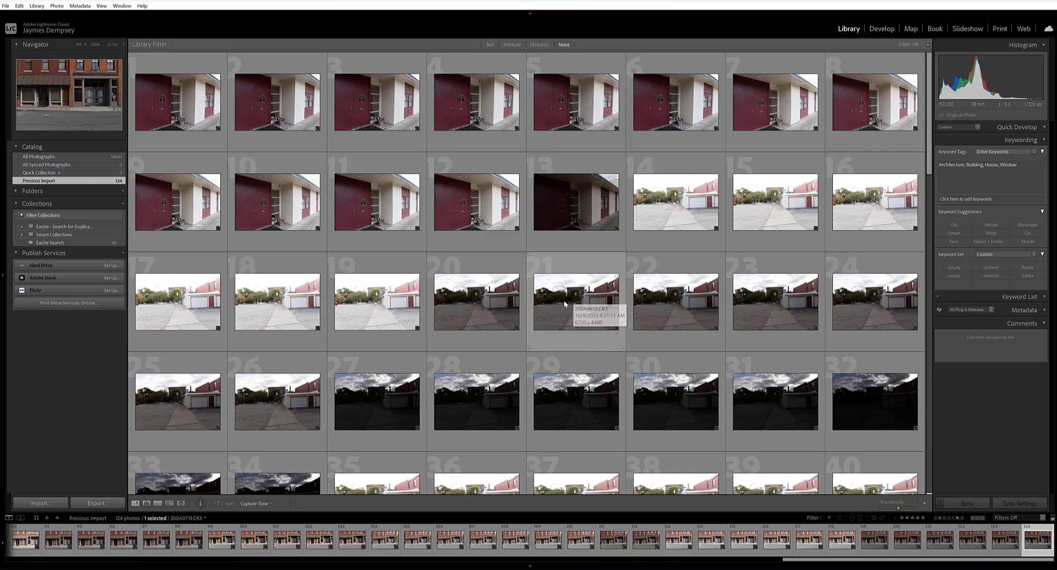
{"action": "mouse_move", "coordinate": [377, 301]}
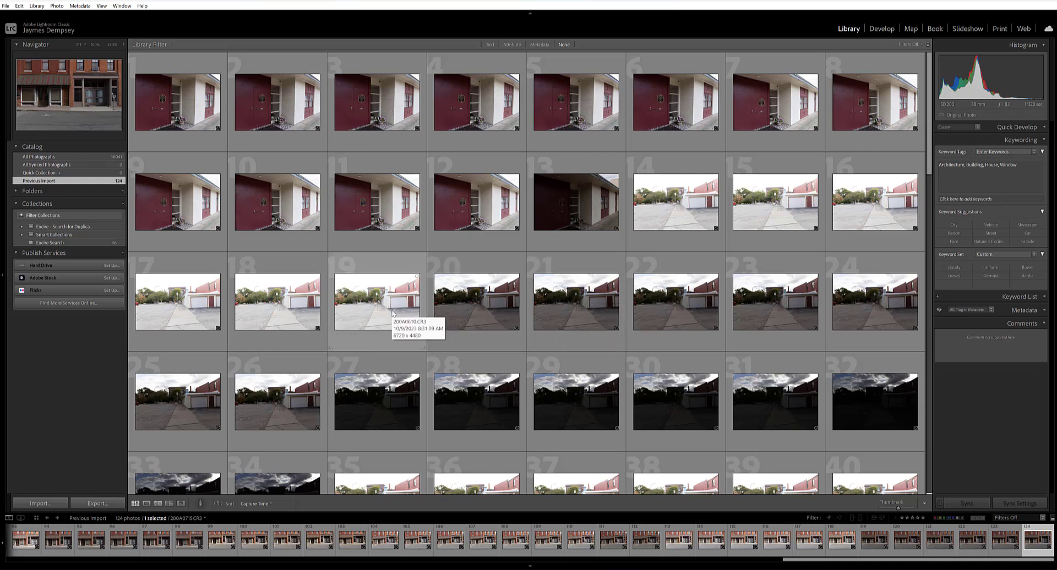
{"action": "mouse_move", "coordinate": [475, 330]}
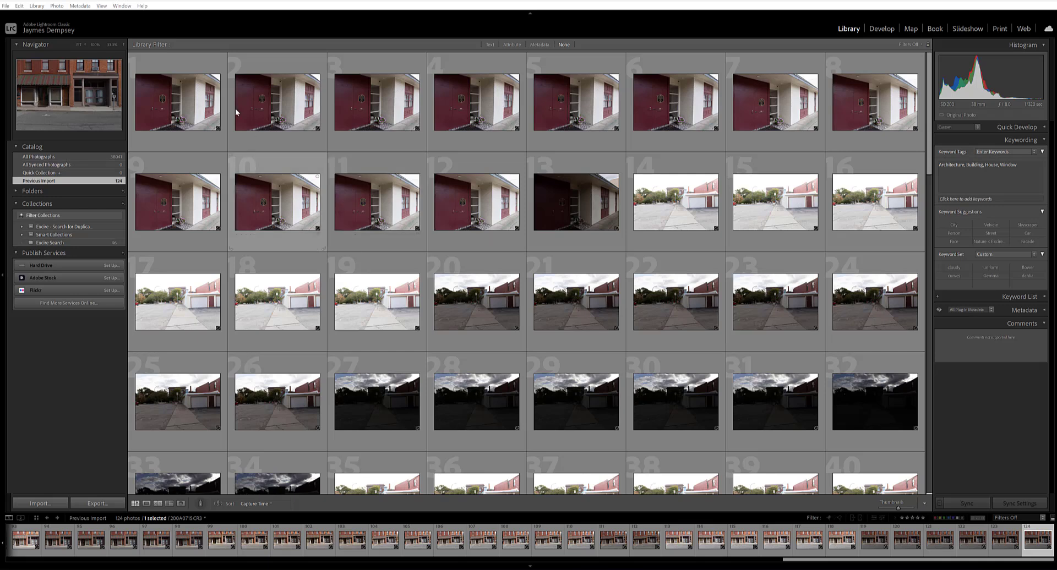
In File > Plug-in Manager, enable Excire Search's Initialize photos during import option.
{"action": "left_click", "coordinate": [5, 5]}
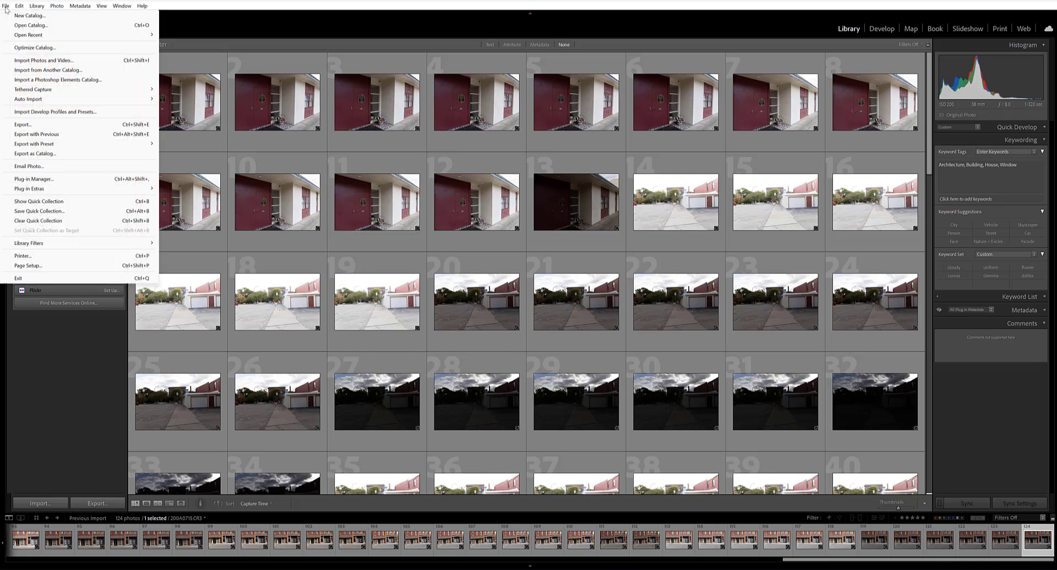
{"action": "left_click", "coordinate": [34, 179]}
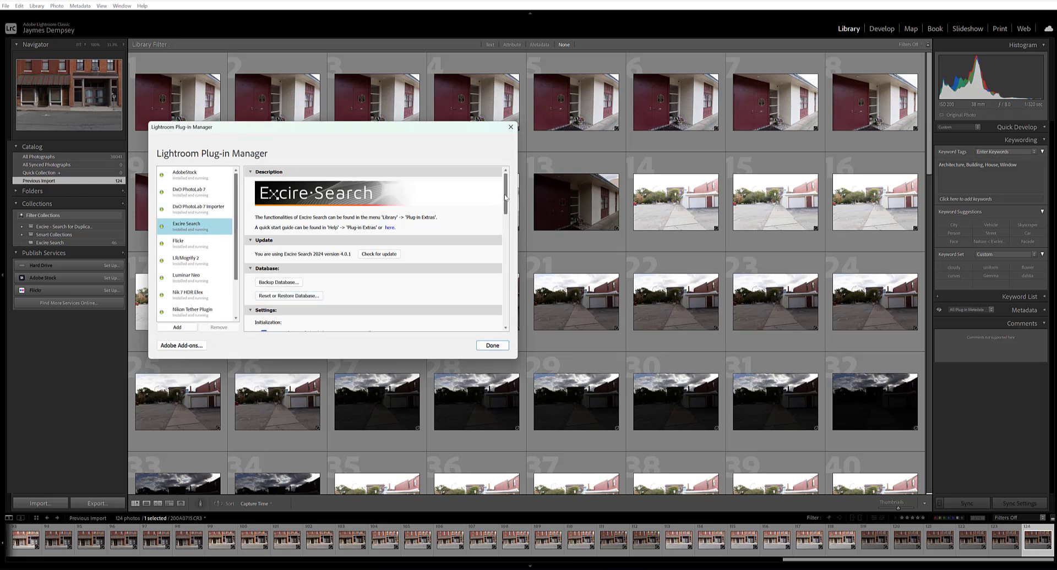
{"action": "scroll", "scroll_direction": "down", "scroll_amount": 3}
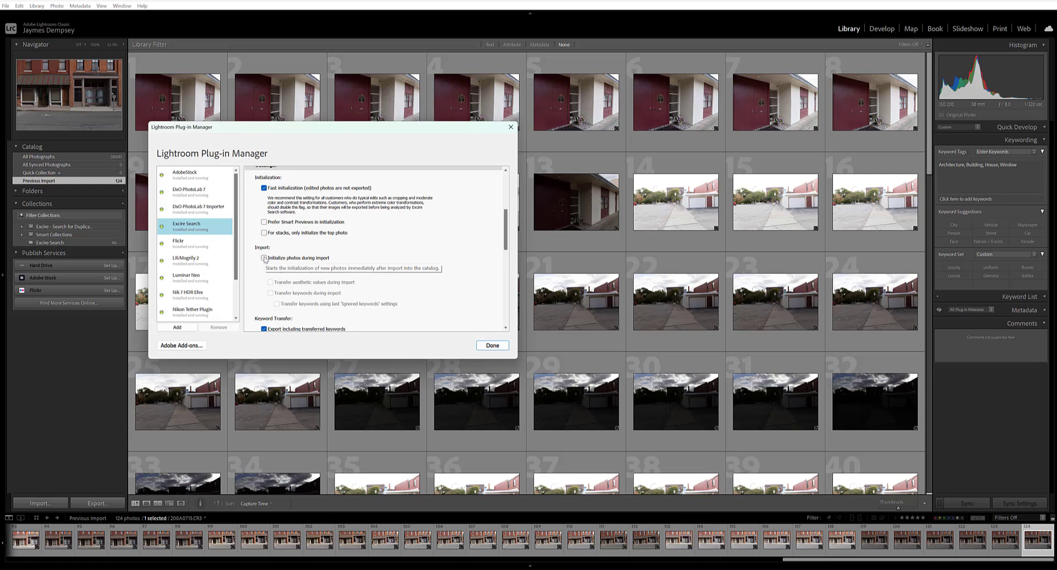
{"action": "left_click", "coordinate": [264, 258]}
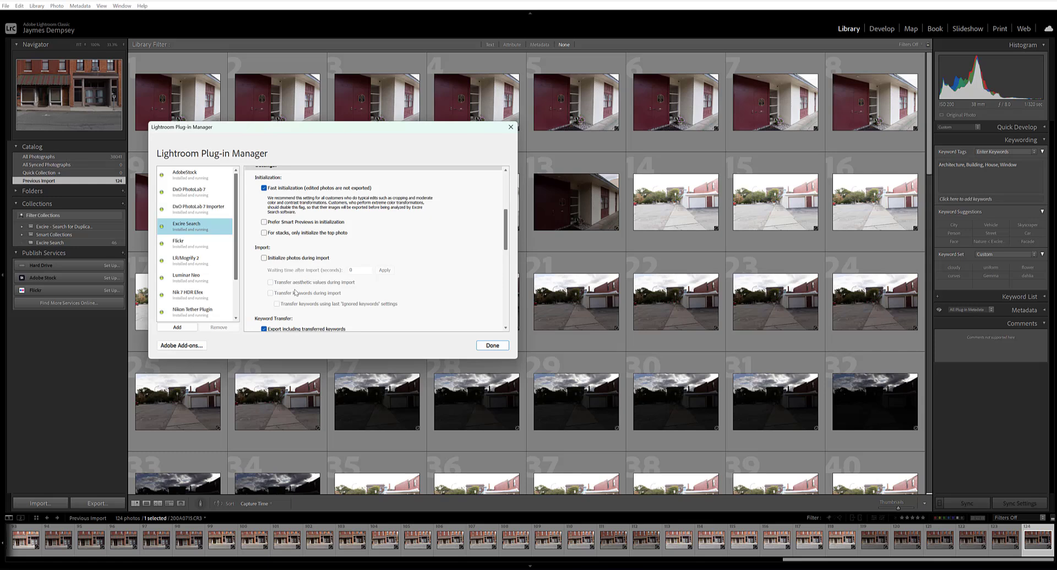
{"action": "mouse_move", "coordinate": [337, 297]}
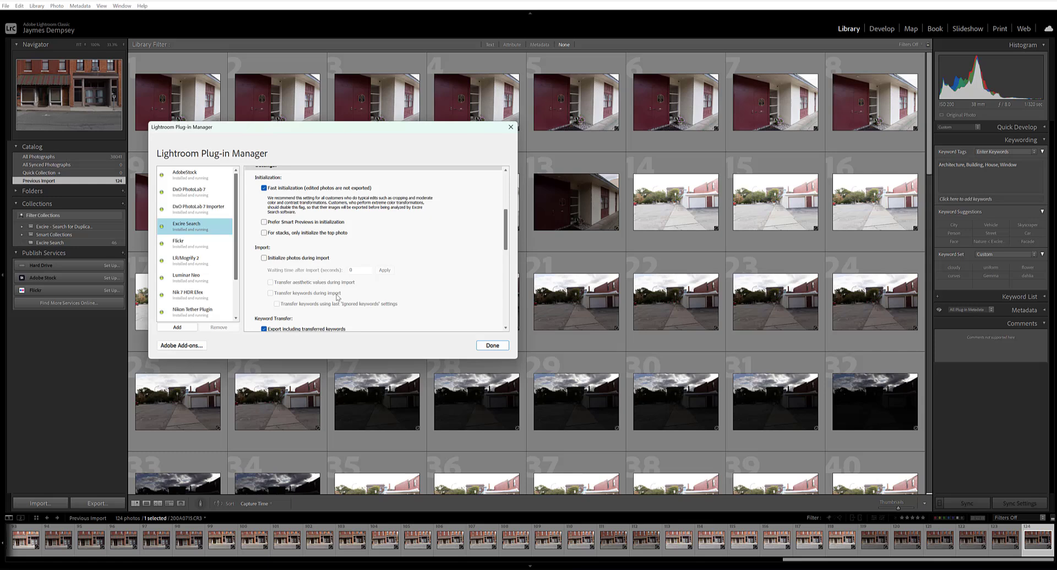
{"action": "mouse_move", "coordinate": [364, 283]}
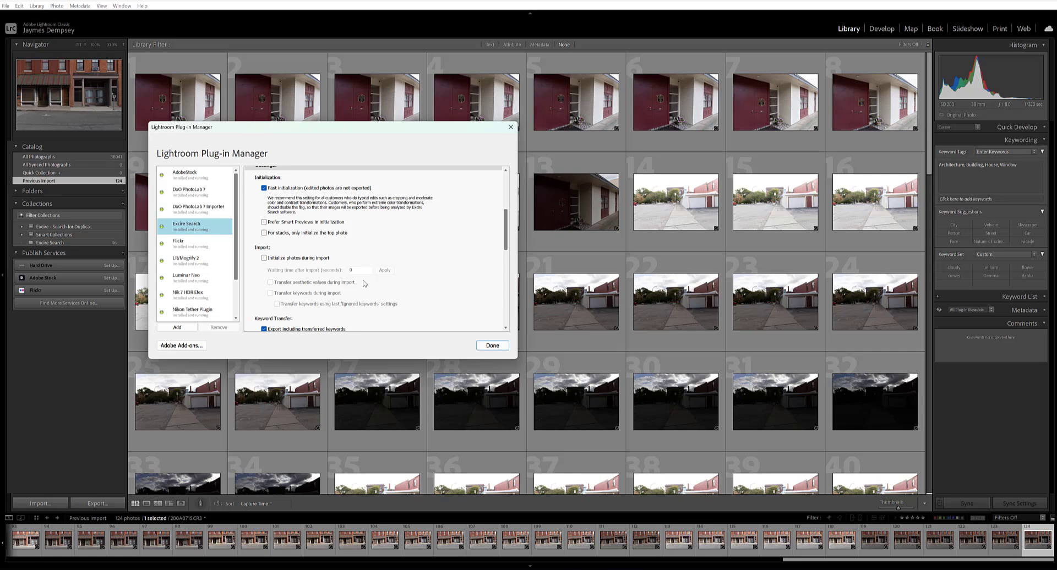
{"action": "mouse_move", "coordinate": [368, 283]}
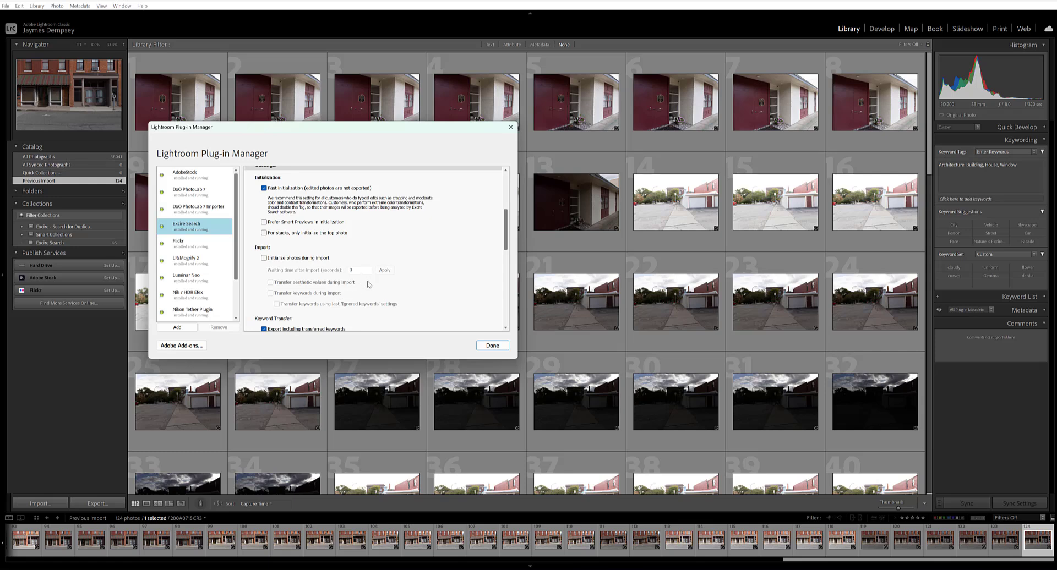
{"action": "mouse_move", "coordinate": [445, 289]}
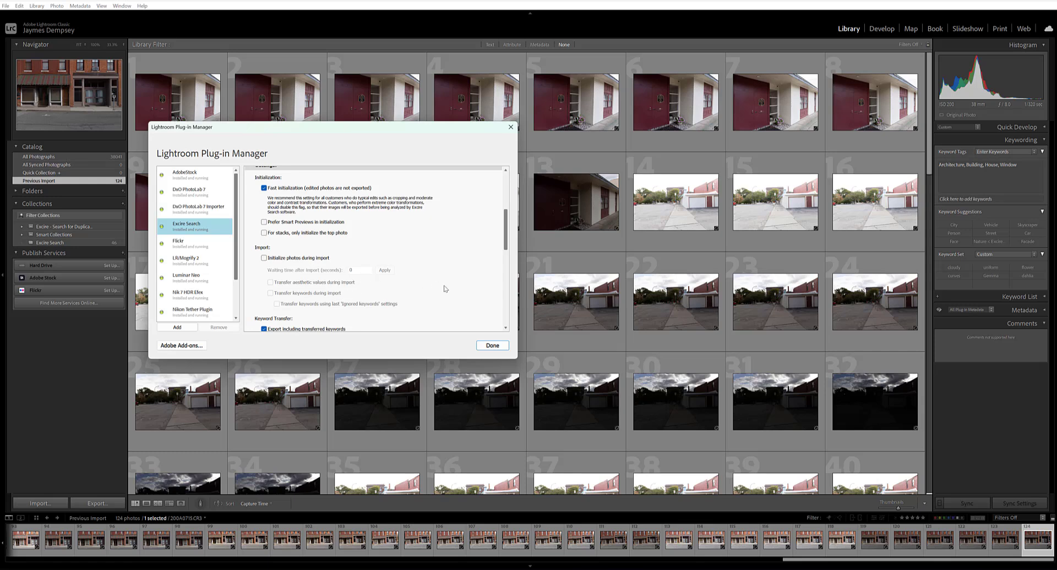